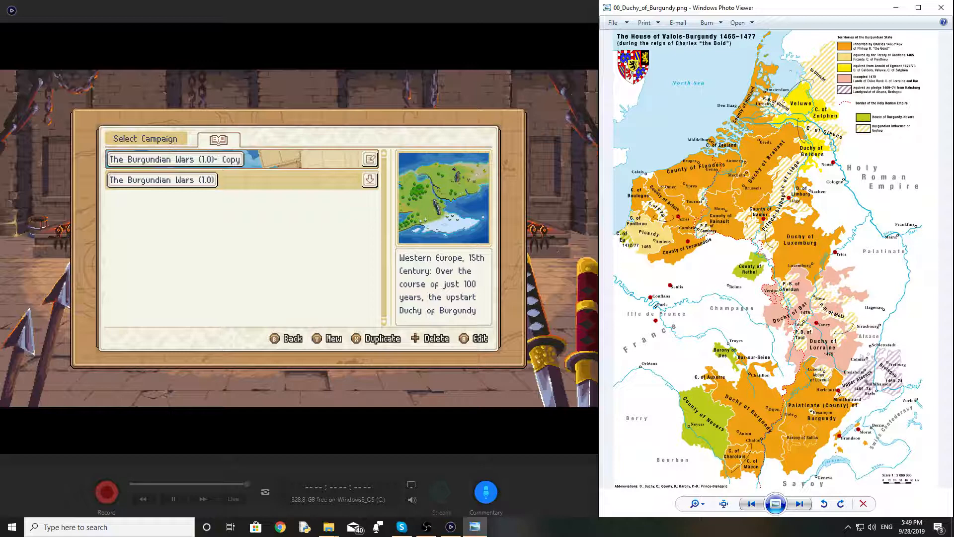
mouse_move(487, 458)
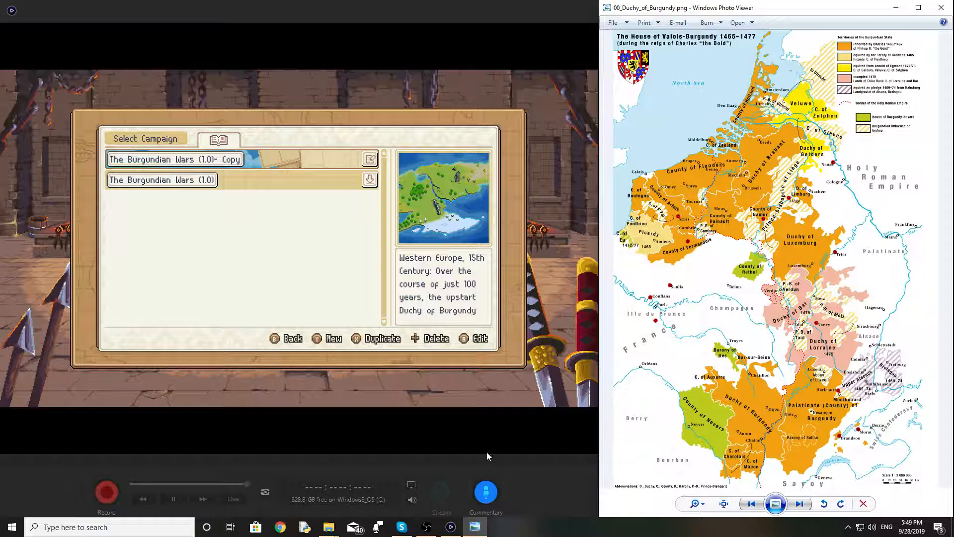
Step: Advance to the next picture, the 00_Charles_the_Bold_1460.jpg portrait
click(799, 503)
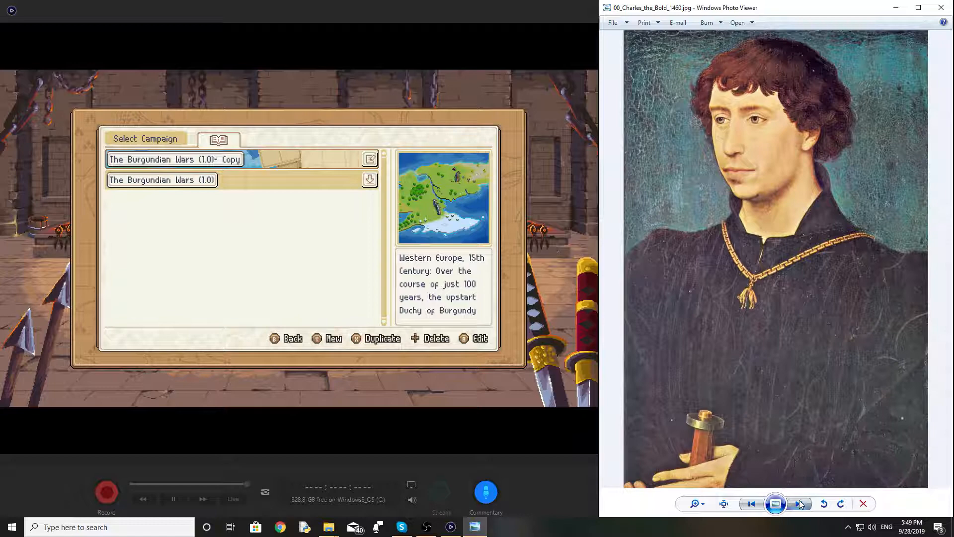
Step: Go back to the previous picture, the 00_Duchy_of_Burgundy.png map
click(798, 503)
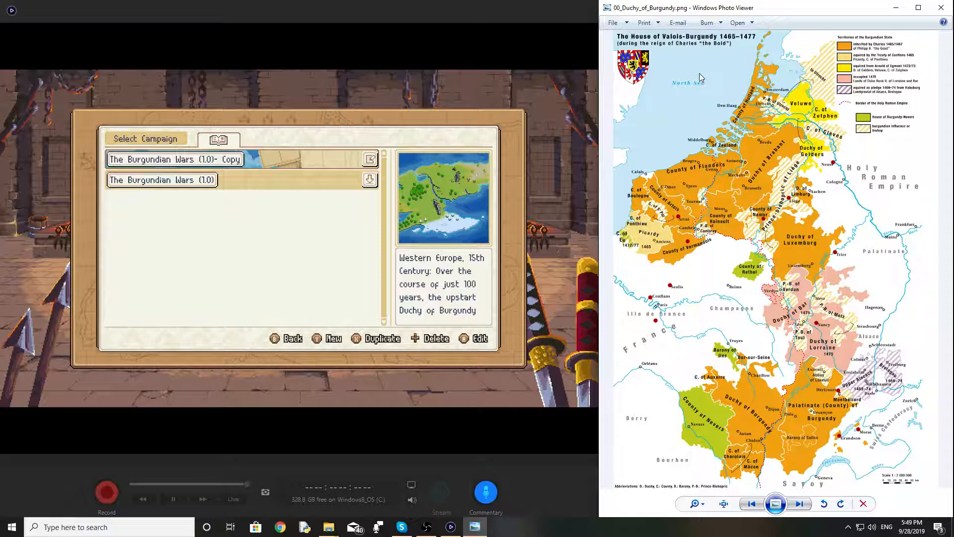
mouse_move(754, 417)
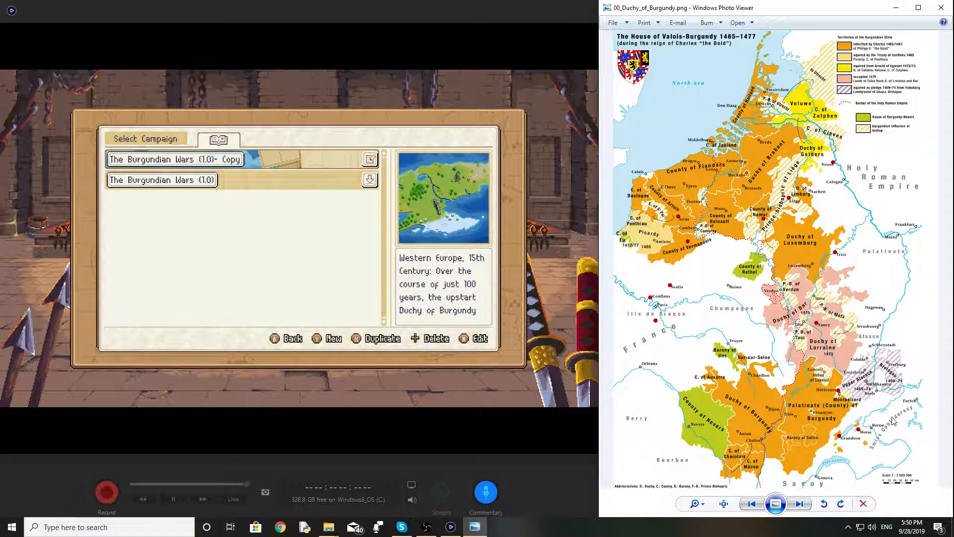
mouse_move(793, 426)
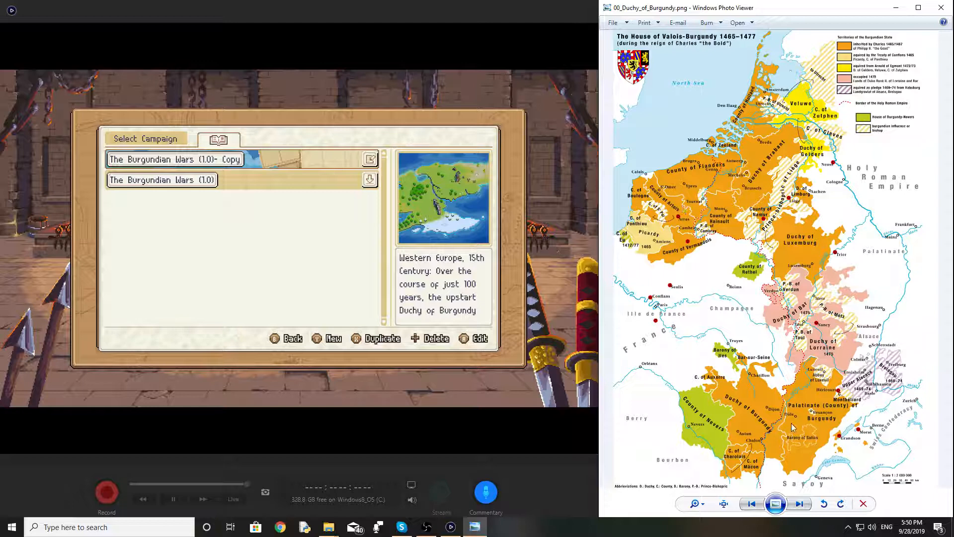
mouse_move(575, 256)
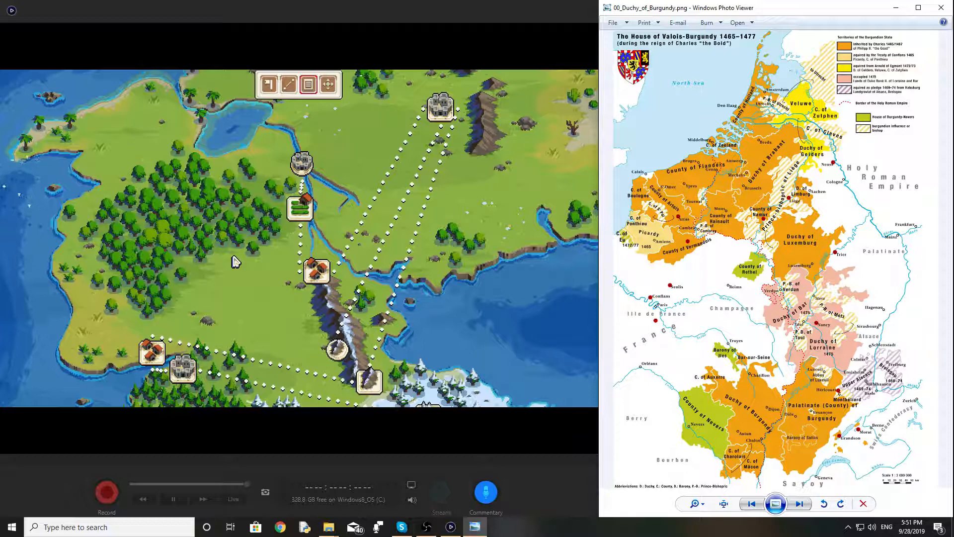
mouse_move(242, 302)
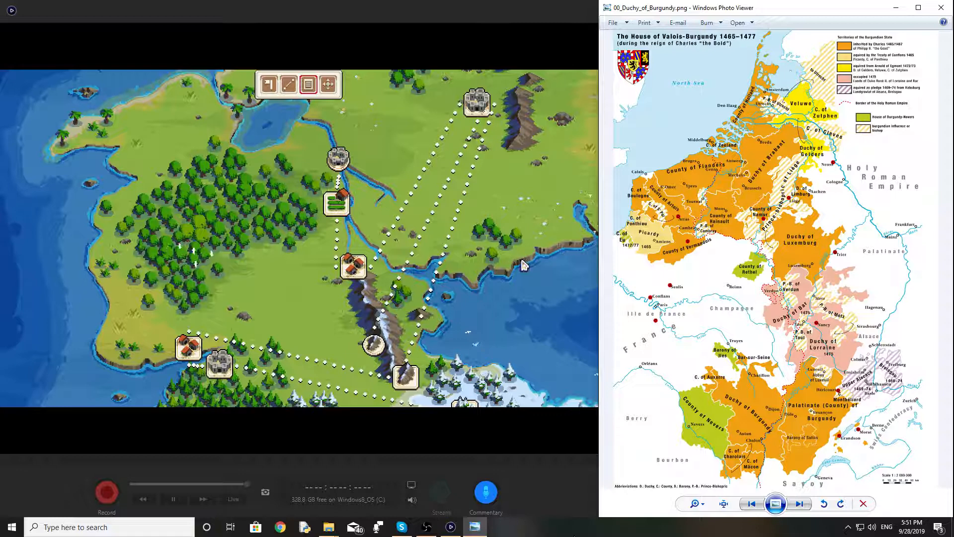
mouse_move(548, 190)
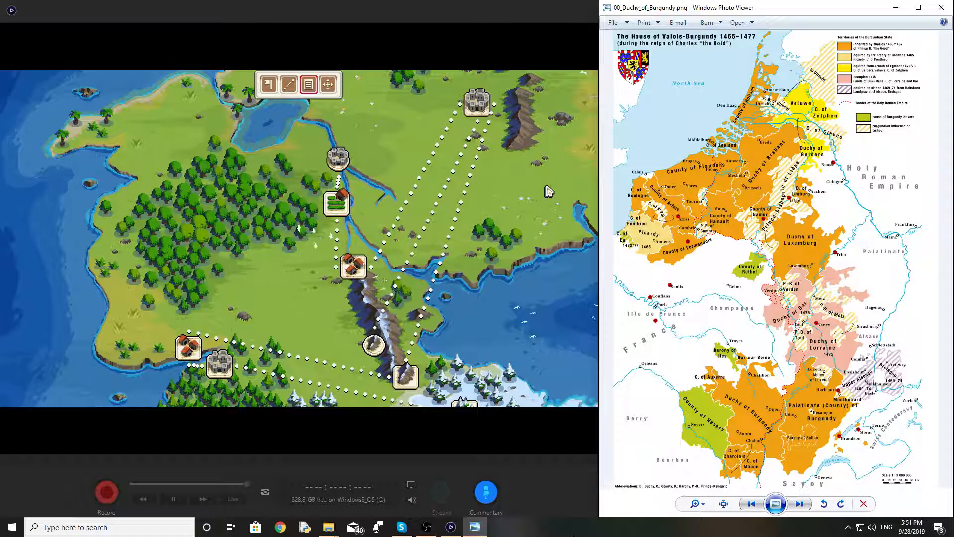
mouse_move(453, 234)
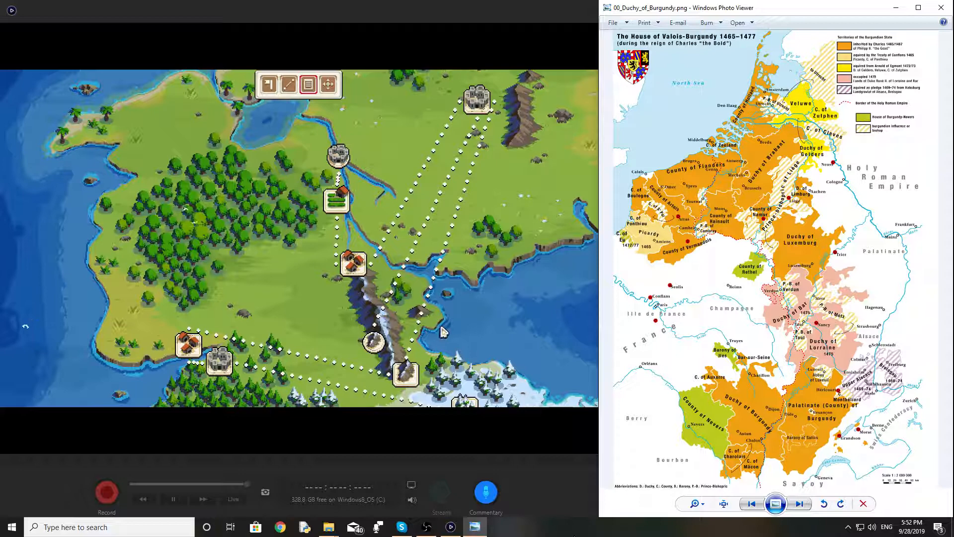
mouse_move(243, 248)
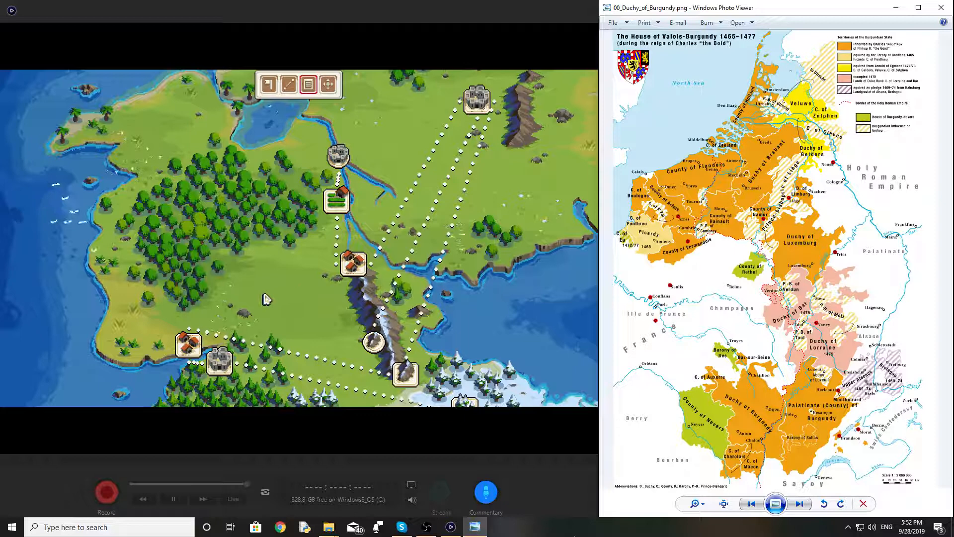
mouse_move(156, 153)
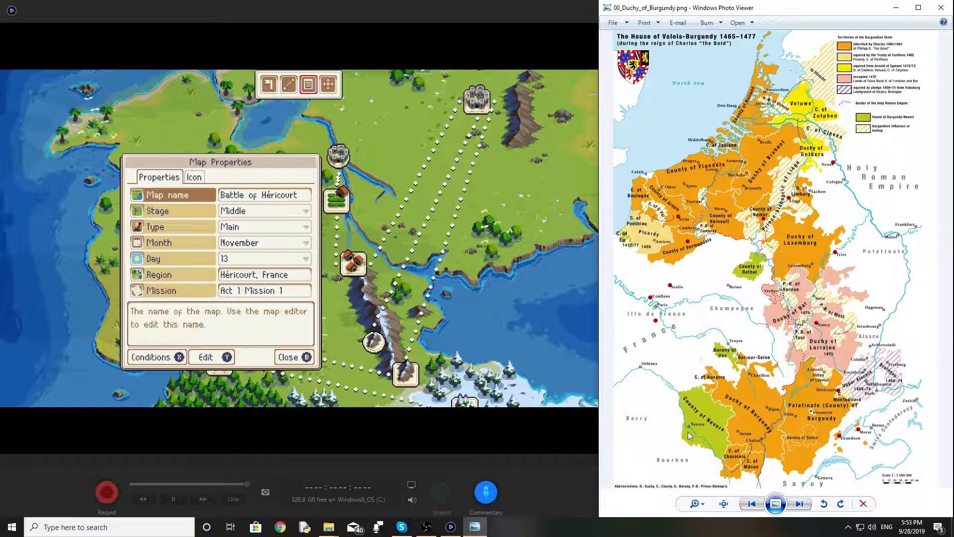
click(288, 356)
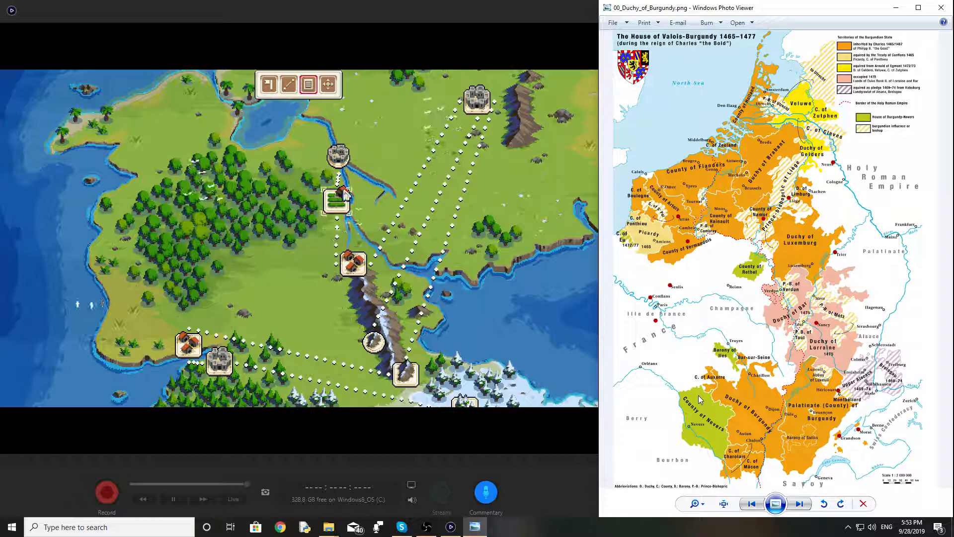
Step: Show the Montlhéry scenario's Map Properties, then the Siege of Neuss mission as Act 1 Mission 2
click(308, 84)
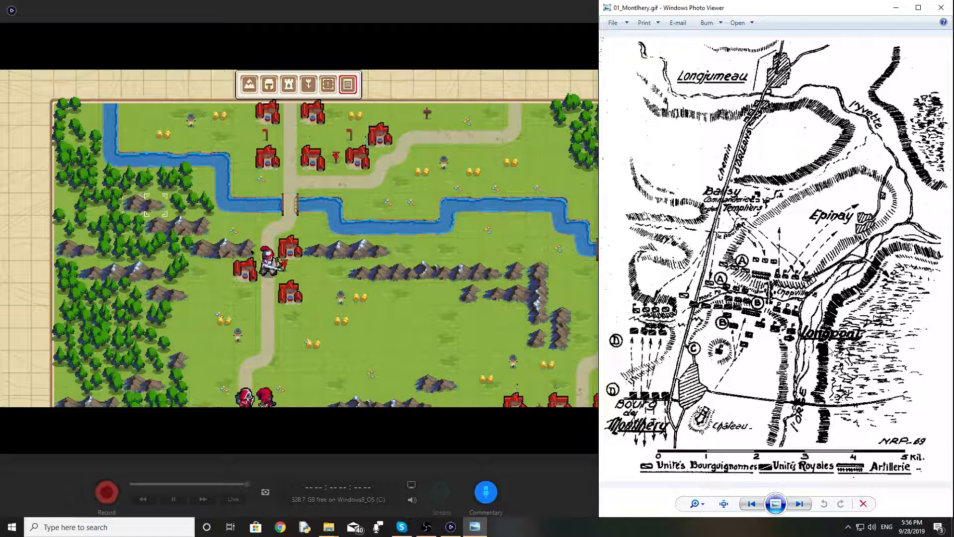
click(348, 83)
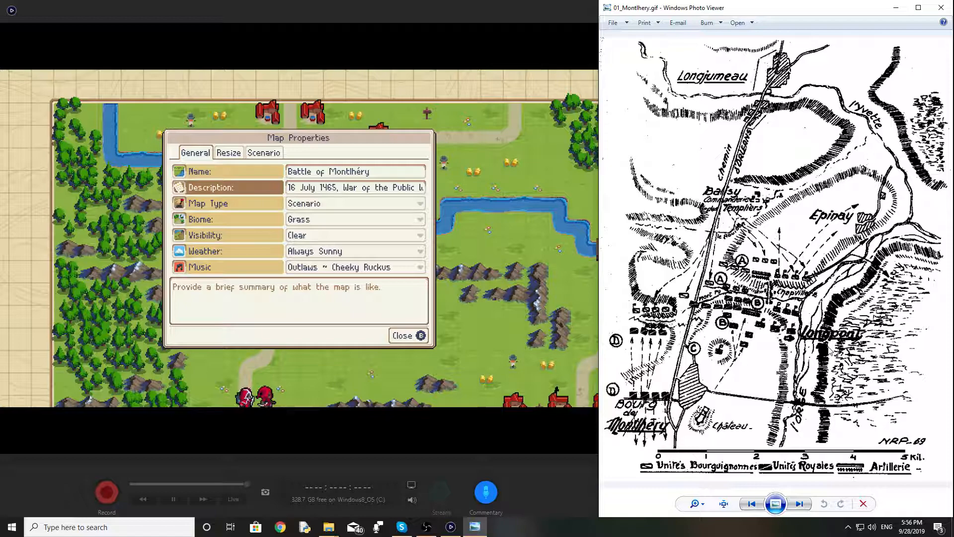
click(403, 335)
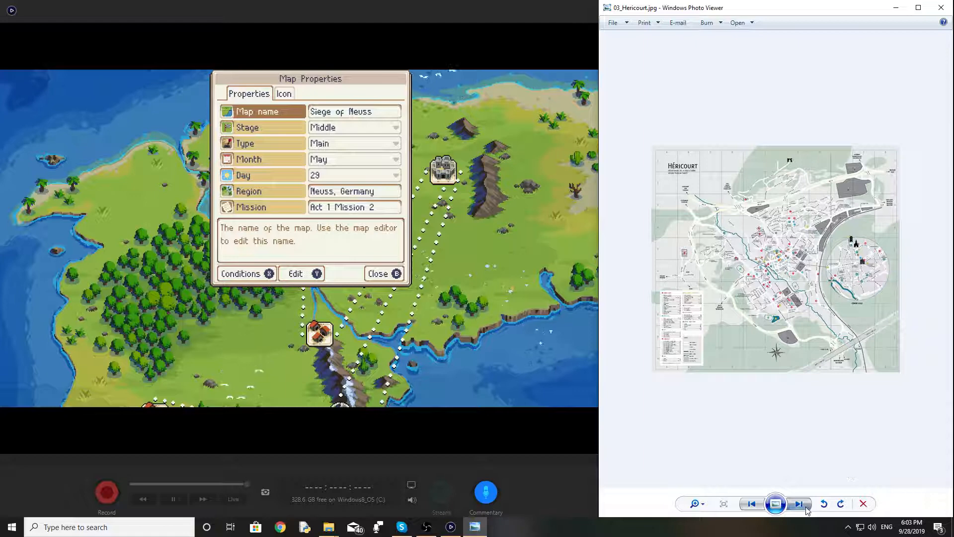
Step: Advance the reference image from 03_Hericourt.jpg to 04_Neuss.jpg and return focus to Wargroove
click(799, 503)
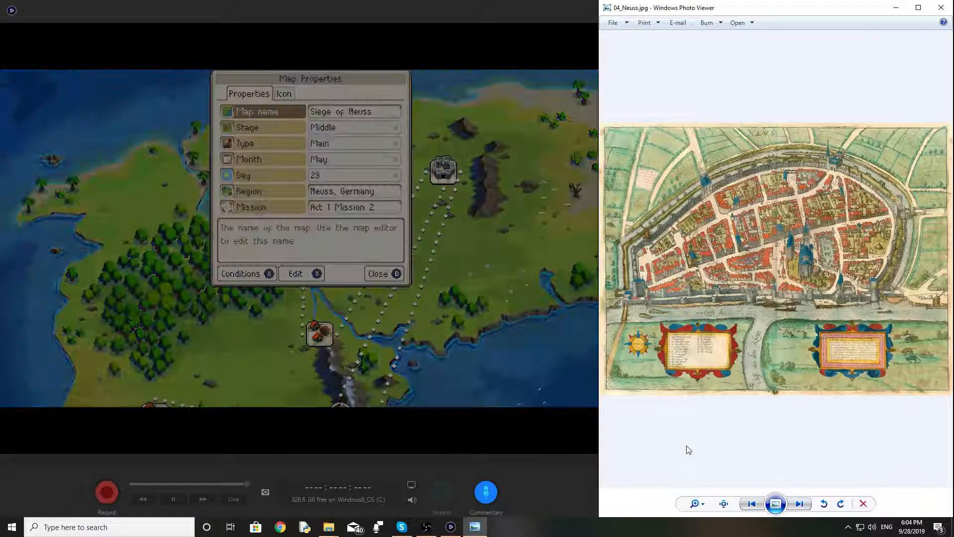
click(378, 273)
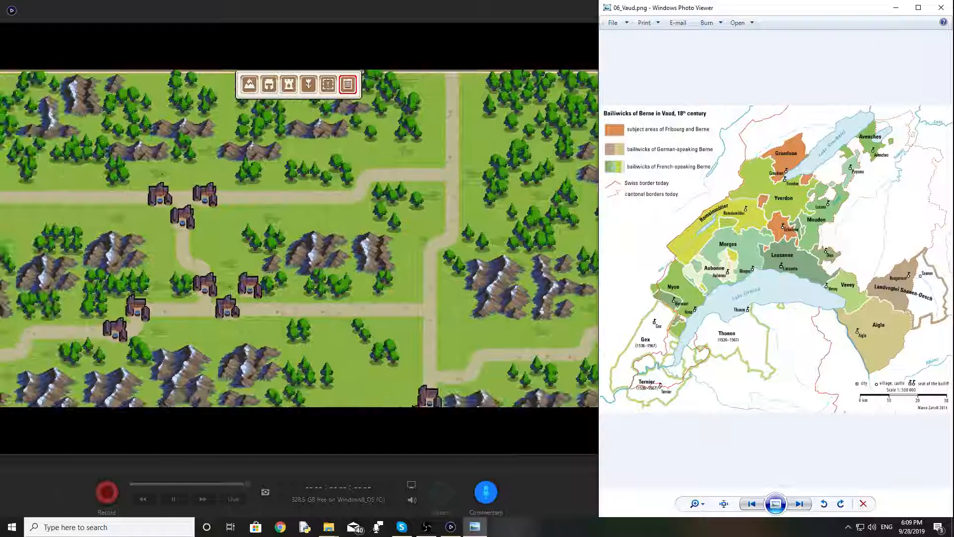
Step: Show the previous reference image, 08_Murten.jpg, beside the forested Murten scenario
click(751, 503)
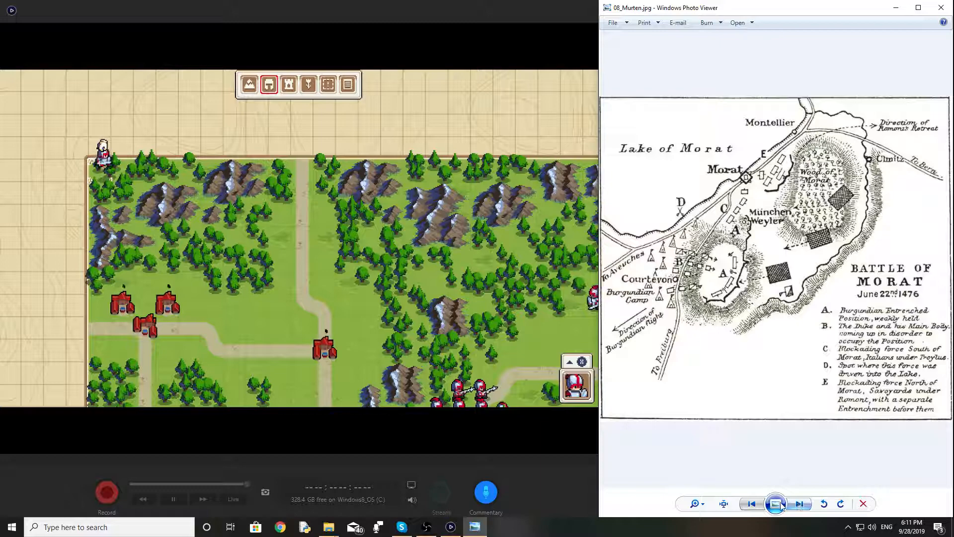
Step: Switch the reference image to 07_Grandson.jpg beside the lakeside castle scenario
click(753, 502)
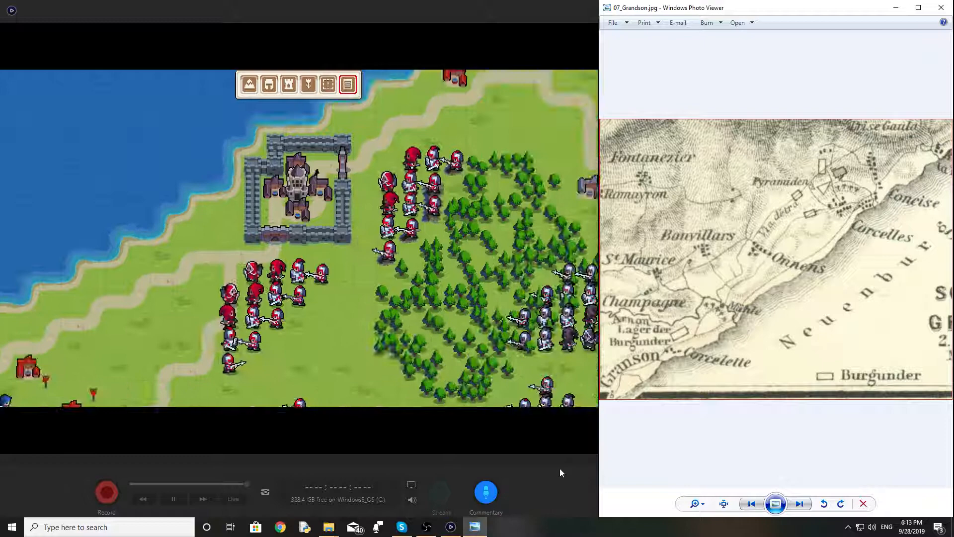
Step: Advance the reference image back to 08_Murten.jpg beside the campaign world map
click(799, 503)
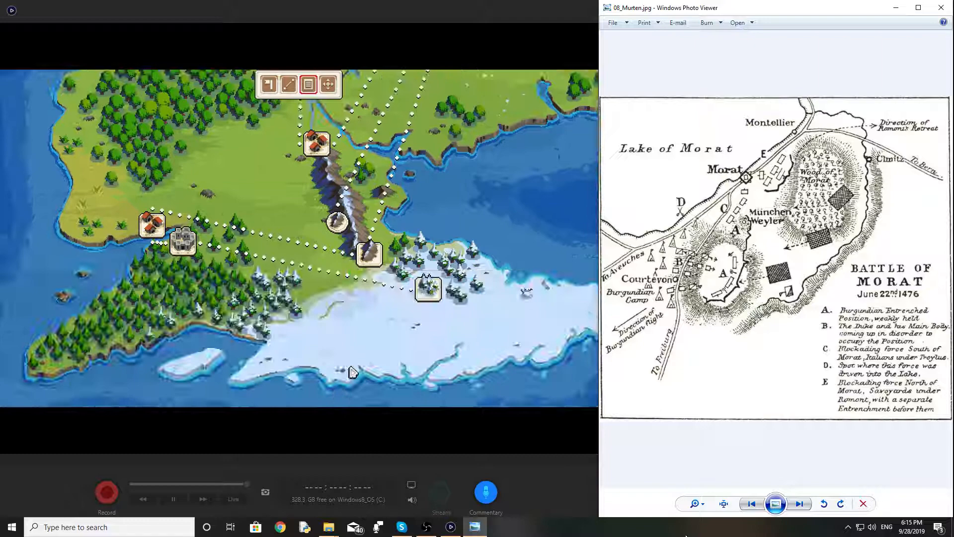
Step: Step the reference images forward then back while returning to the Select Campaign list
click(799, 503)
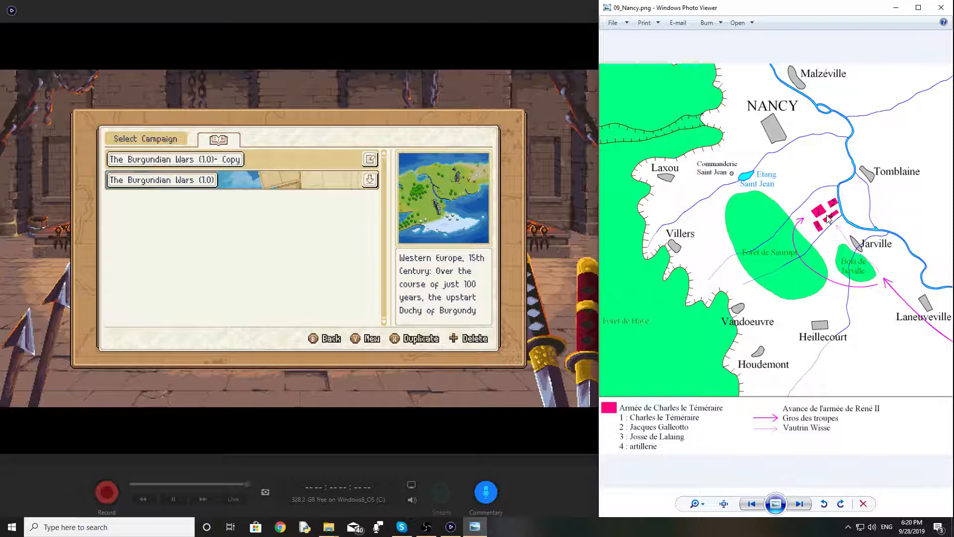
mouse_move(749, 124)
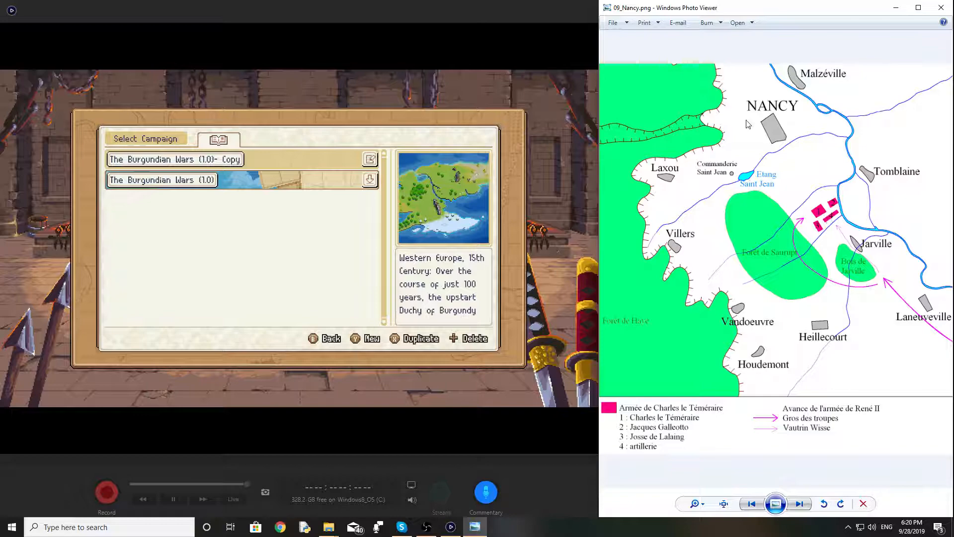
click(751, 503)
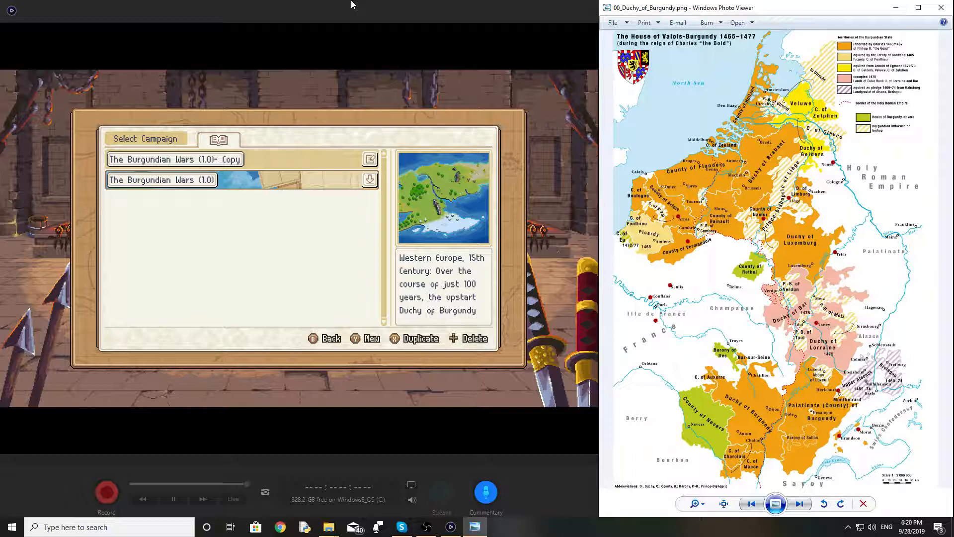
Step: Back out through Wargroove's menus to the Content Browser of featured community maps
click(175, 159)
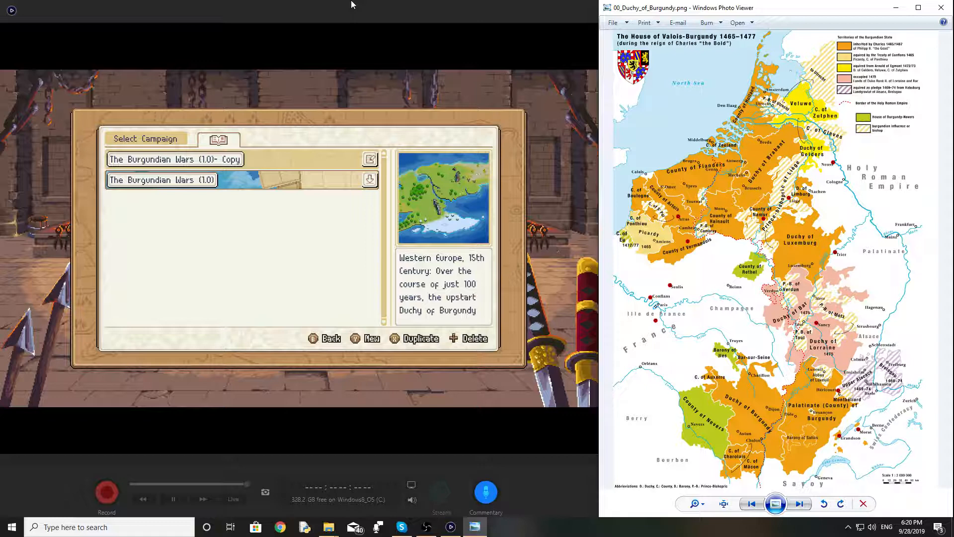
click(175, 159)
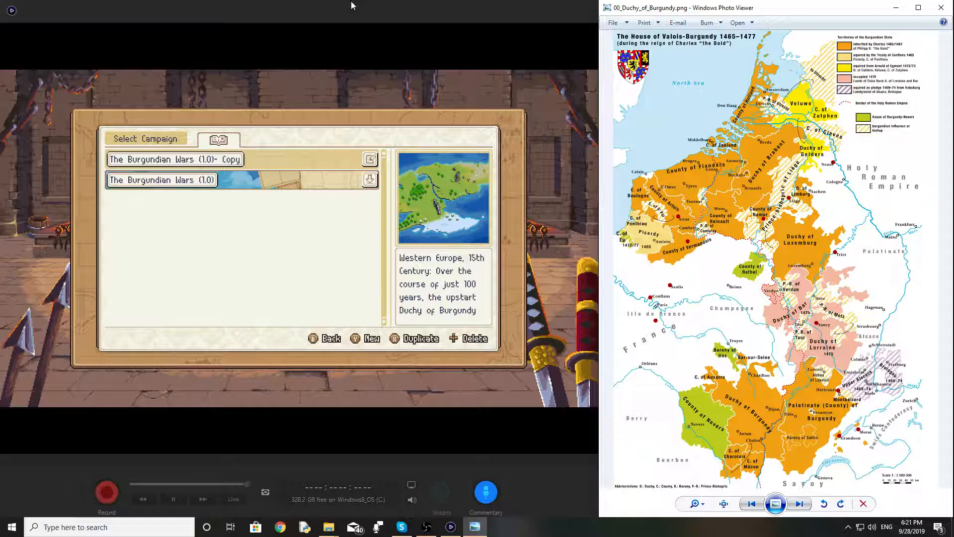
click(175, 159)
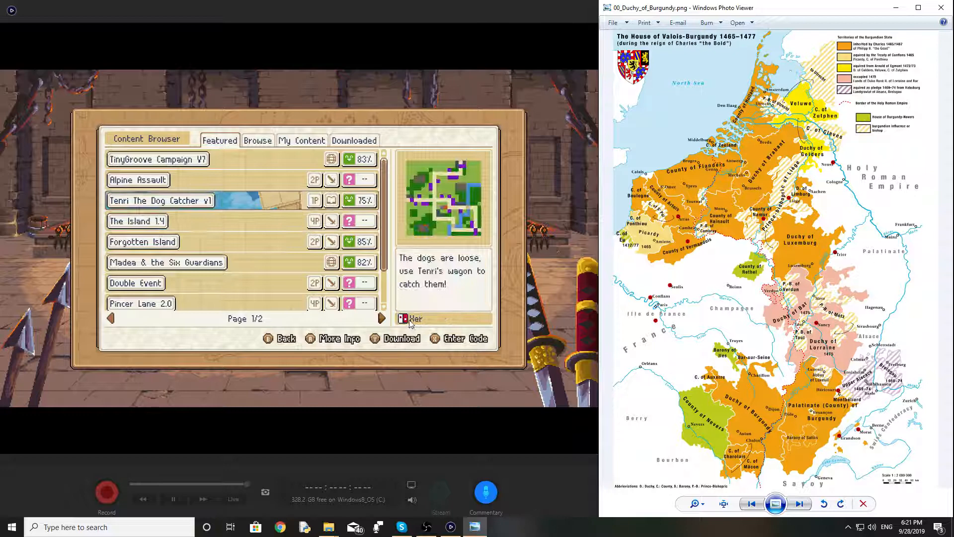
Step: Switch to the Browse tab and expand the Filters' Content dropdown
click(256, 141)
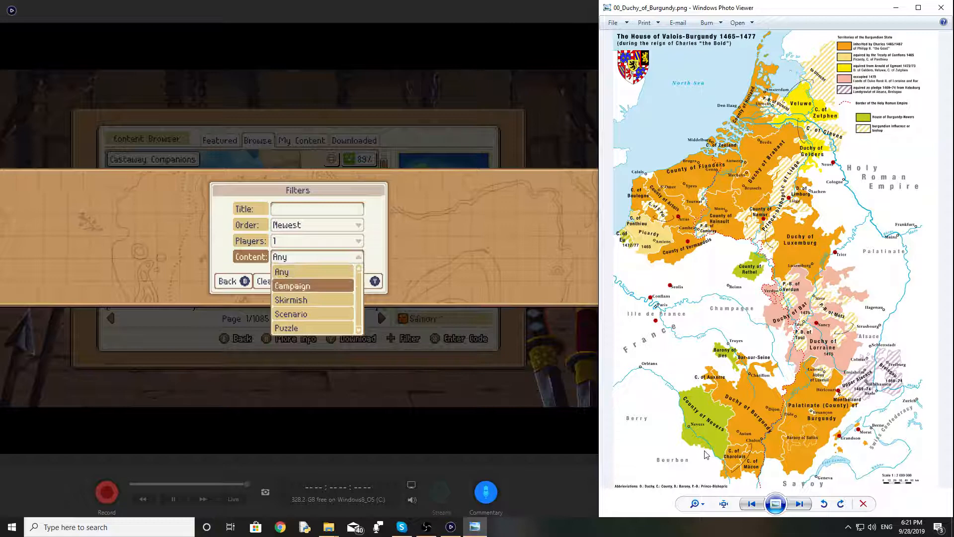
click(292, 285)
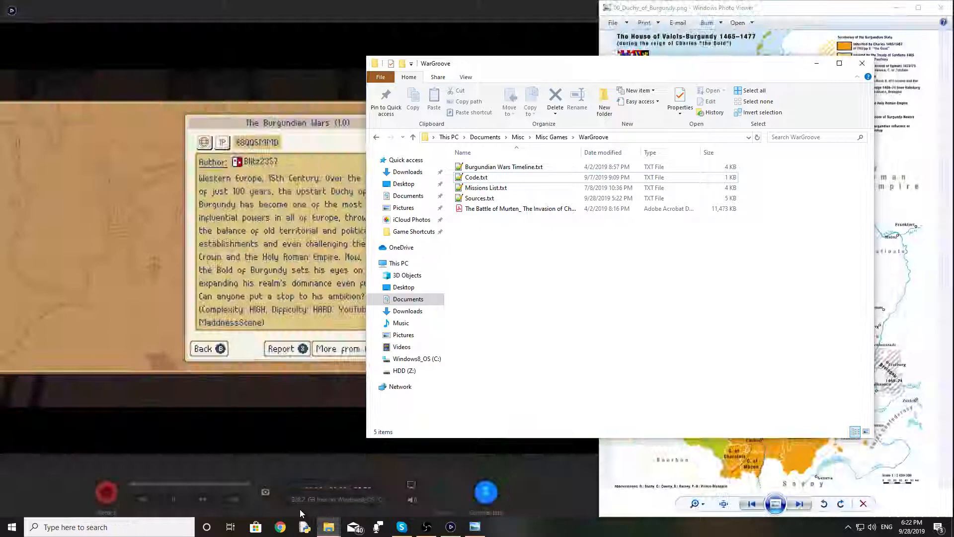
Step: Open 'The Battle of Murten_ The Invasion of Ch...' PDF from the WarGroove folder
double_click(520, 207)
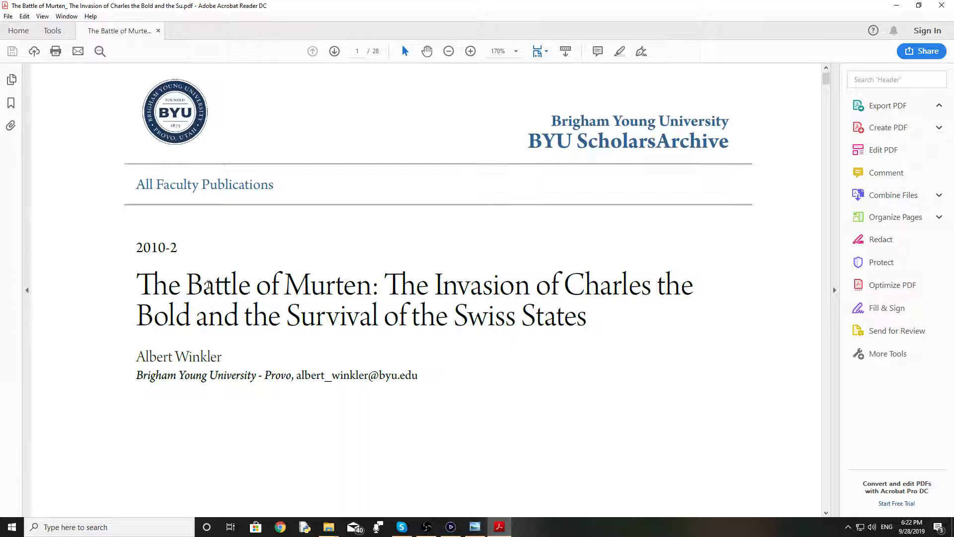
Step: Show the Export PDF options, then scroll through the Murten article to page 9 of 28
click(886, 105)
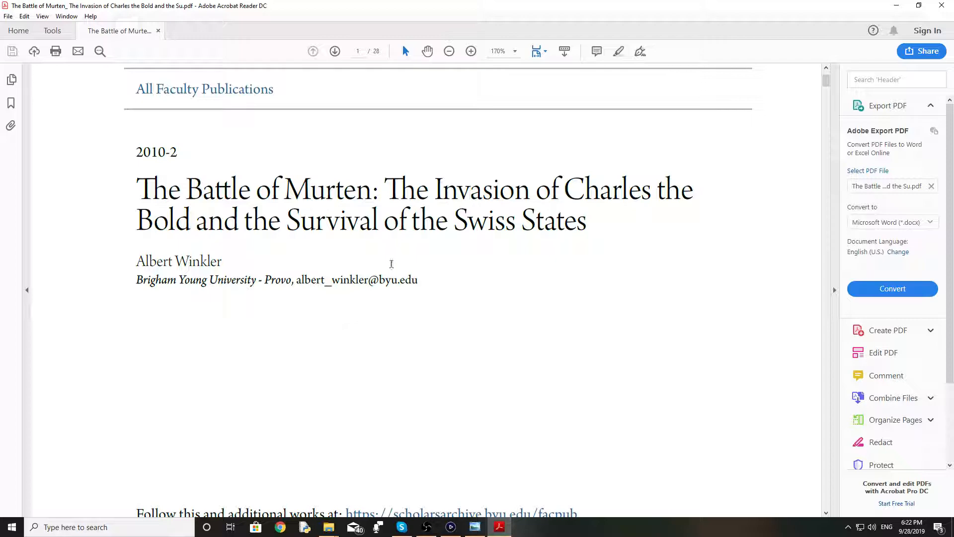
scroll(down, 3)
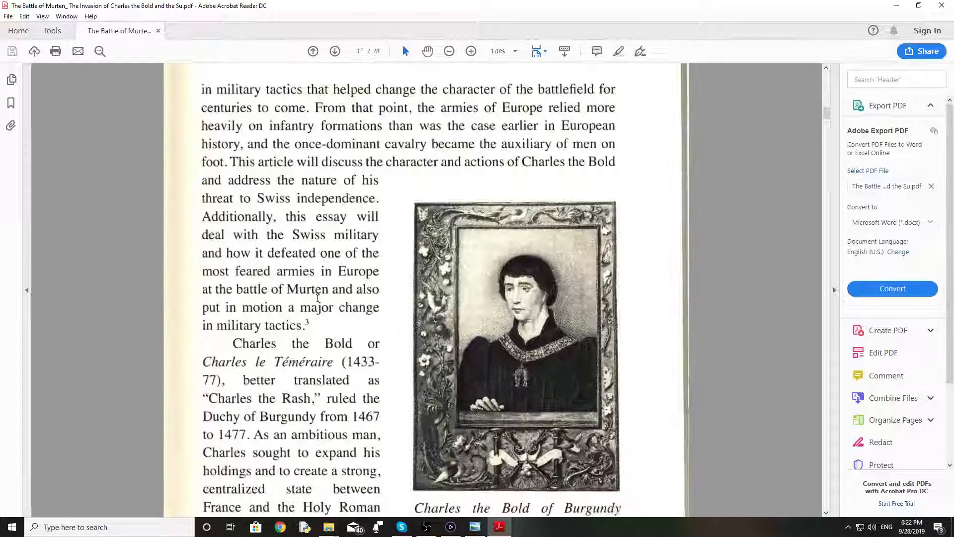
scroll(down, 3)
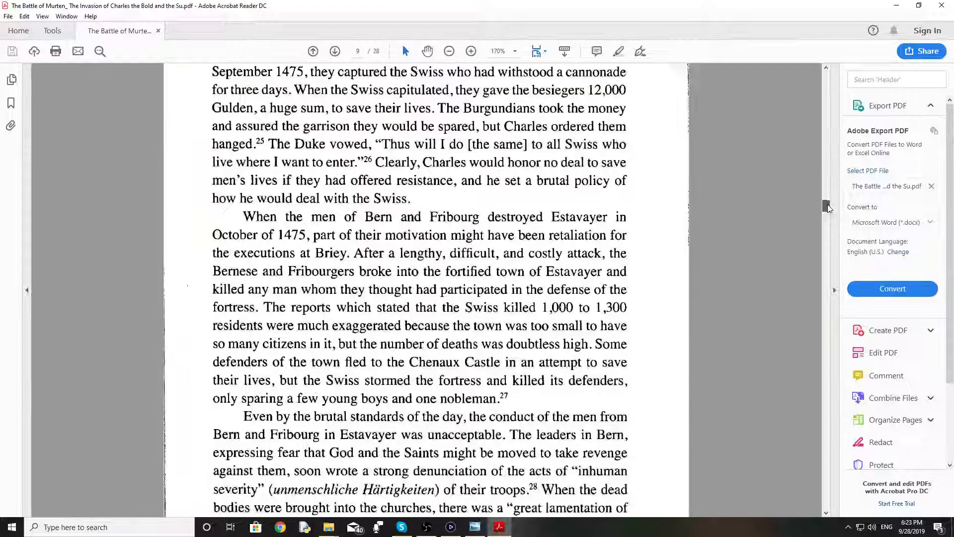
scroll(down, 3)
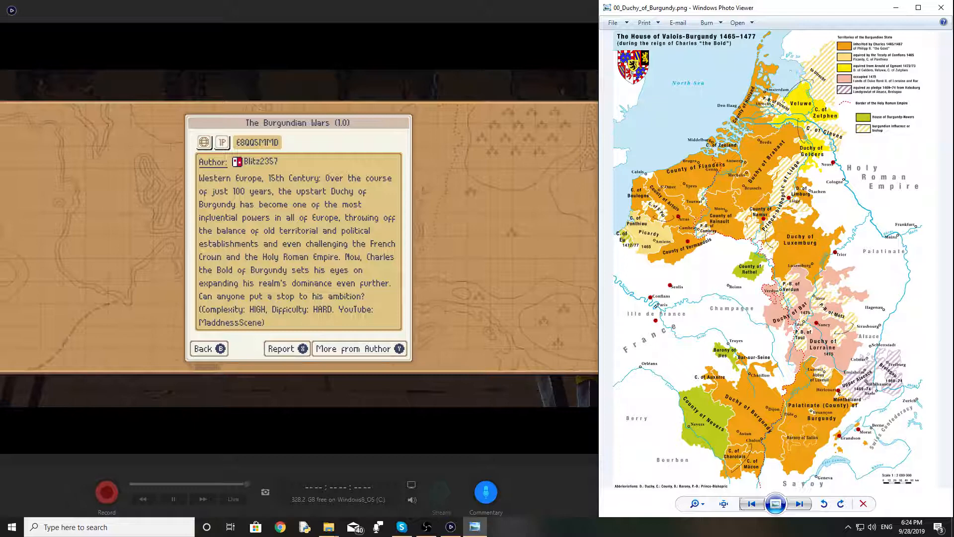
Step: Go Back from The Burgundian Wars (1.0) info to the Content Browser Browse list
click(208, 348)
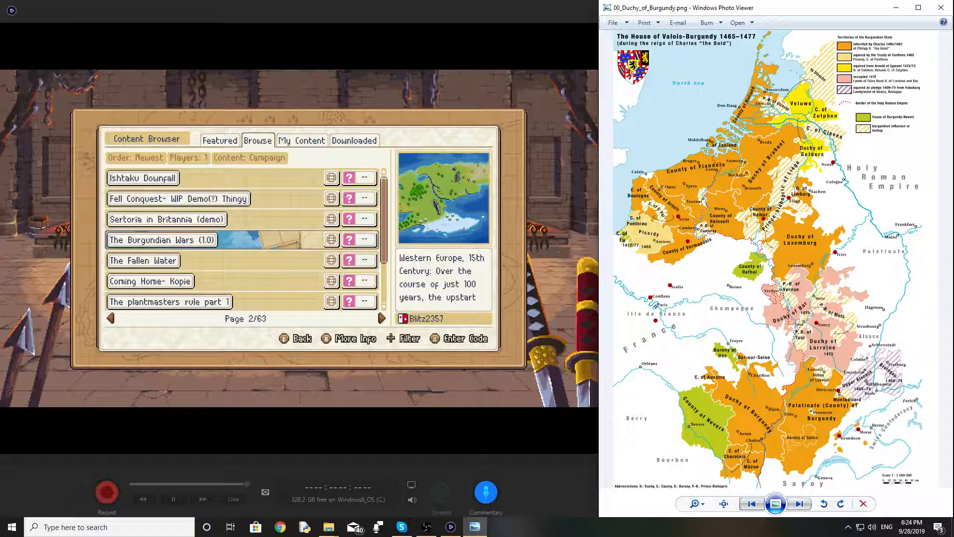